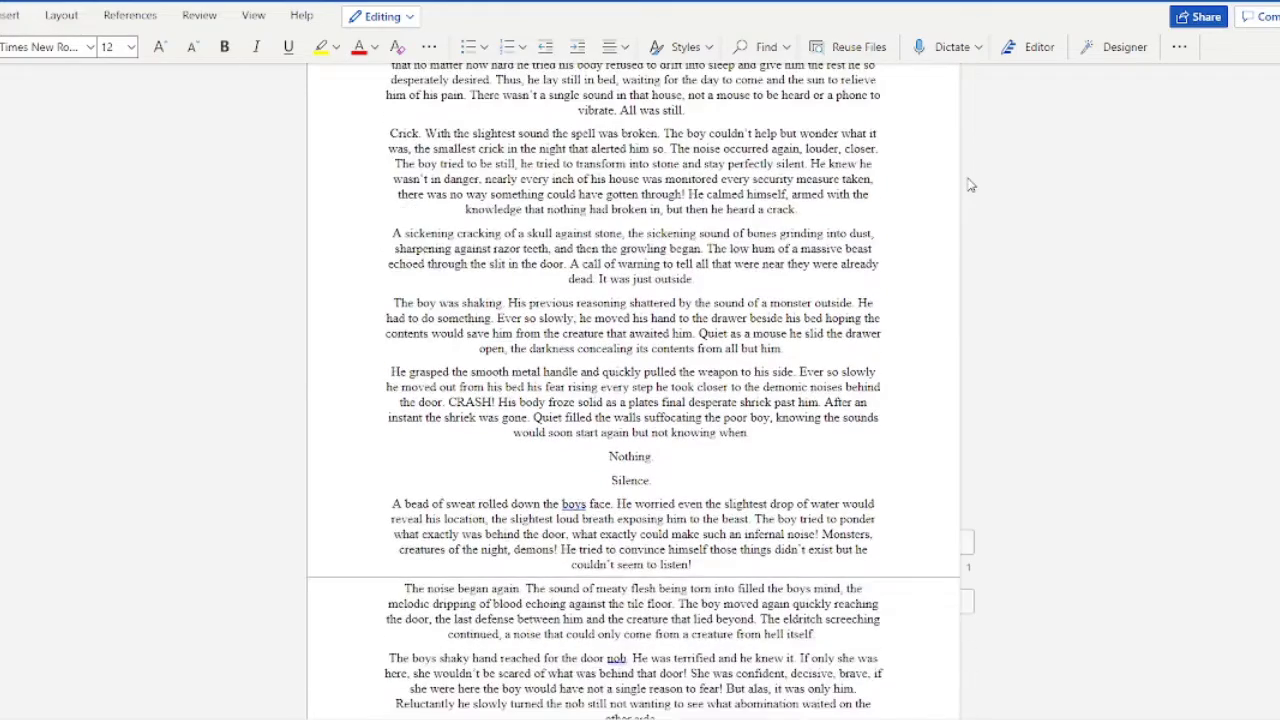
pyautogui.scroll(-3)
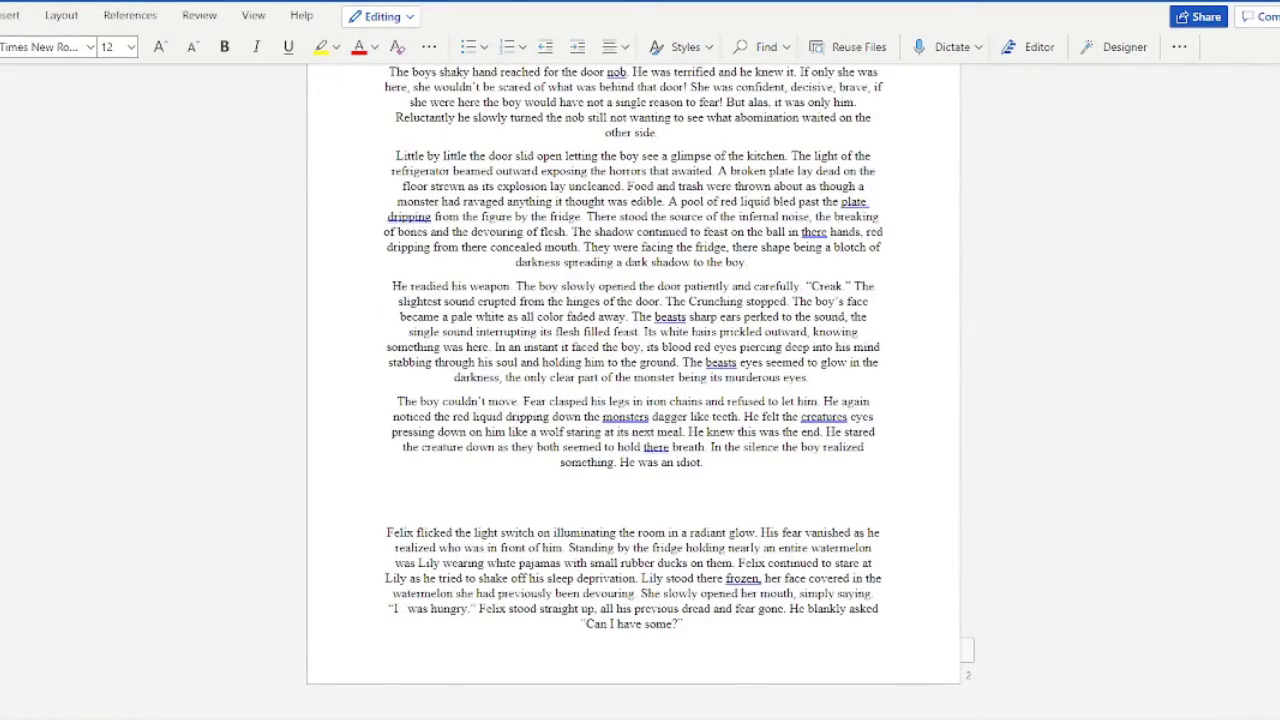
pyautogui.scroll(3)
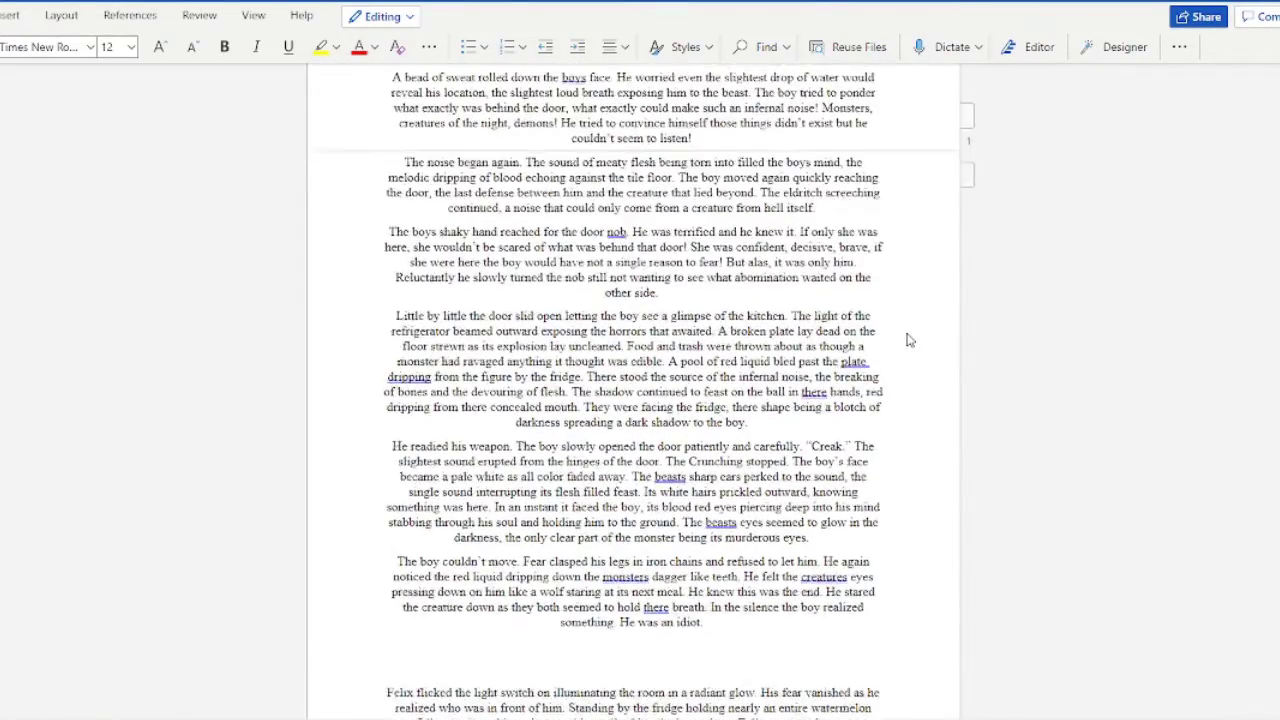